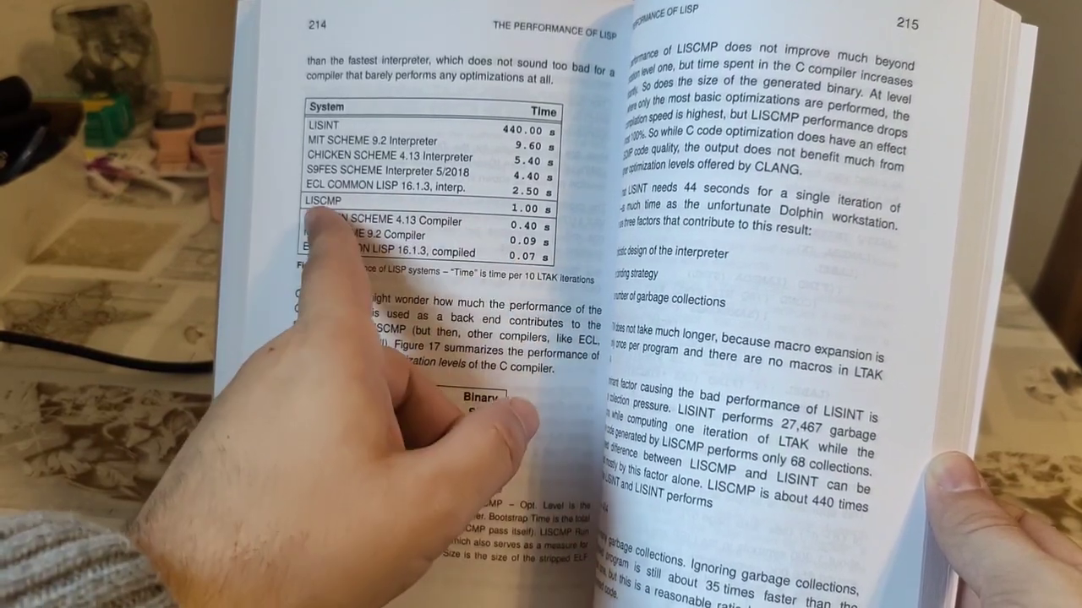
mouse_move(169, 507)
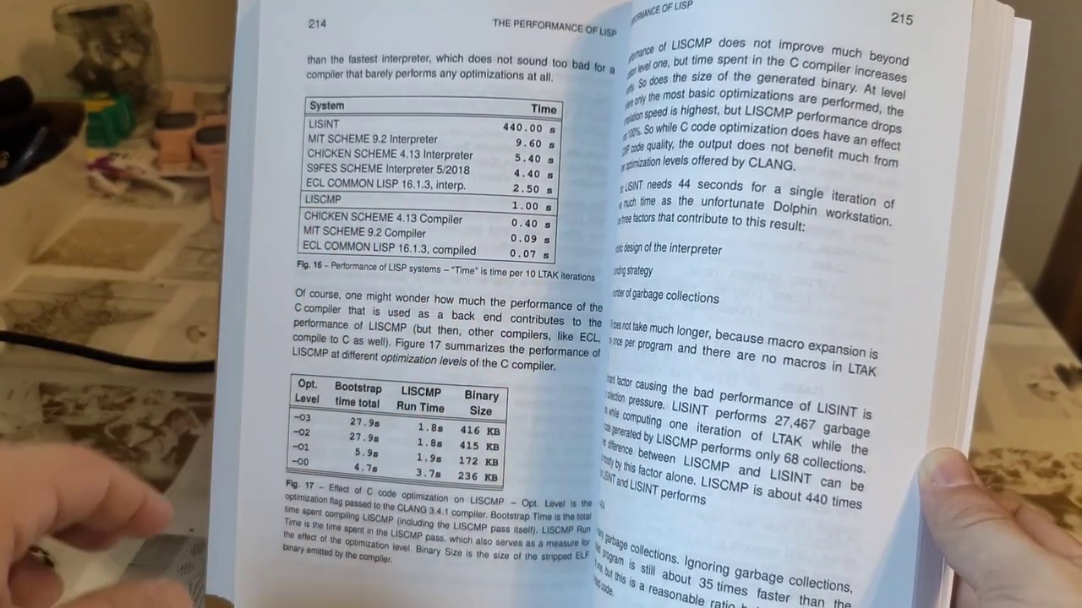